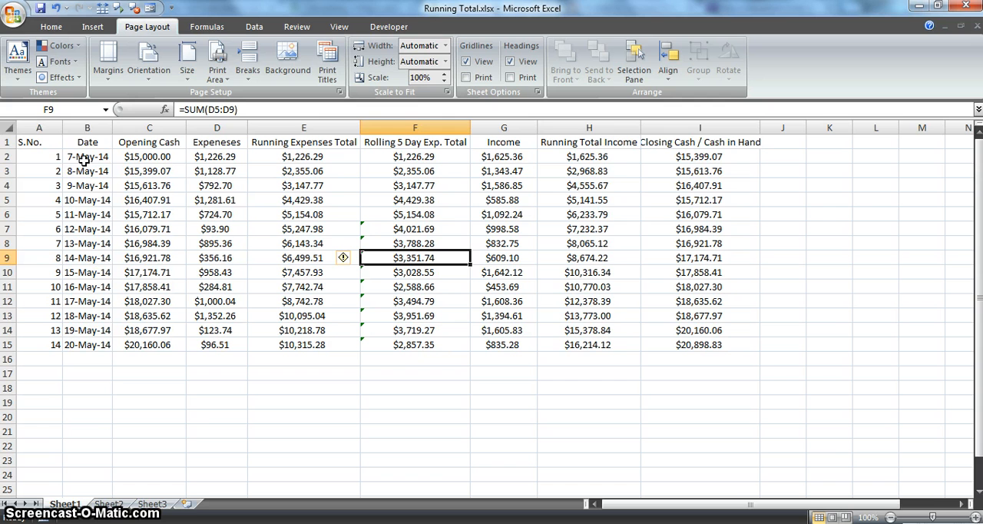
In Excel, review the S.No., Date, opening cash, expense, running total, rolling 5-day, income and closing cash formulas.
click(39, 142)
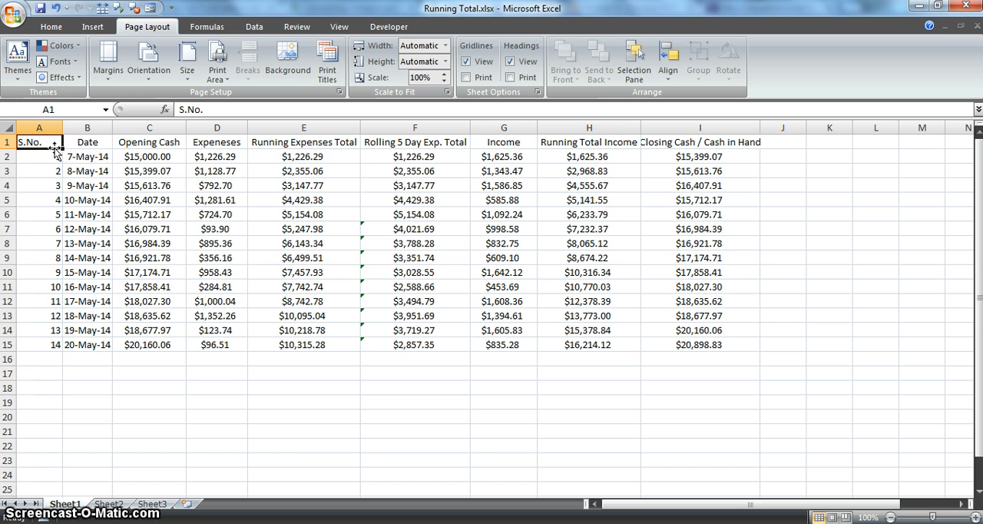
click(86, 142)
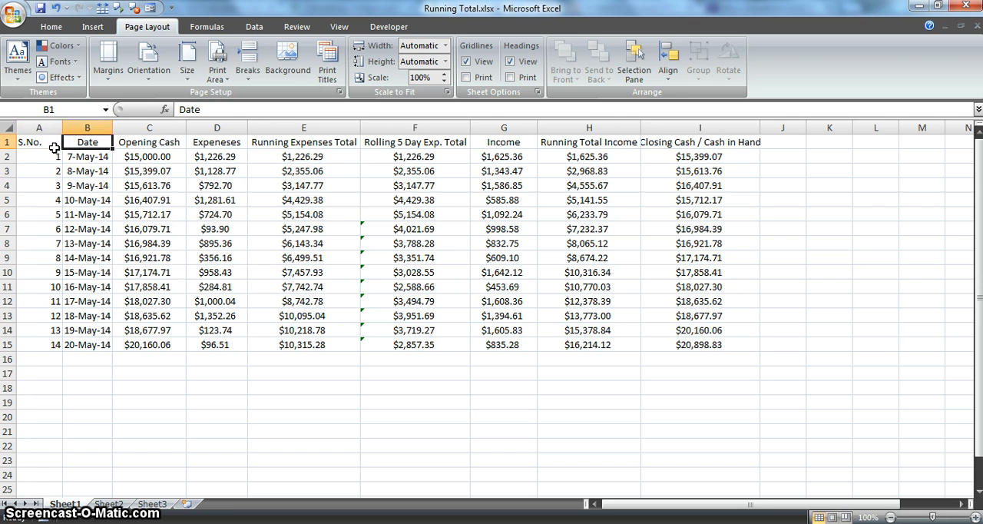
click(149, 258)
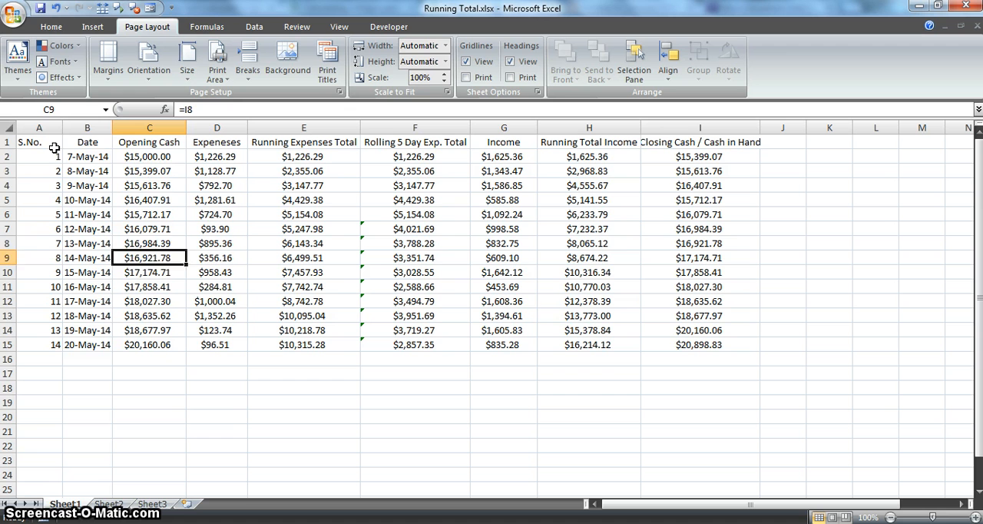
click(216, 156)
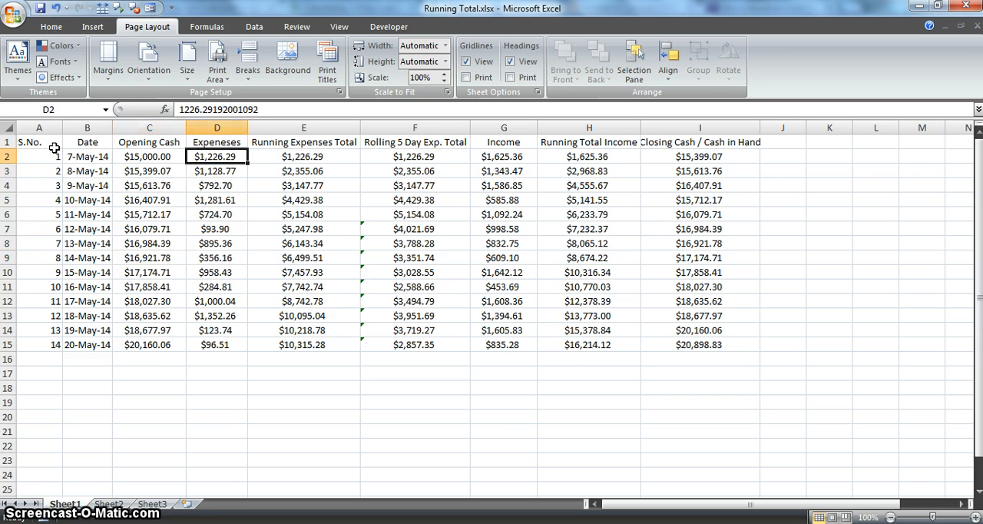
click(304, 157)
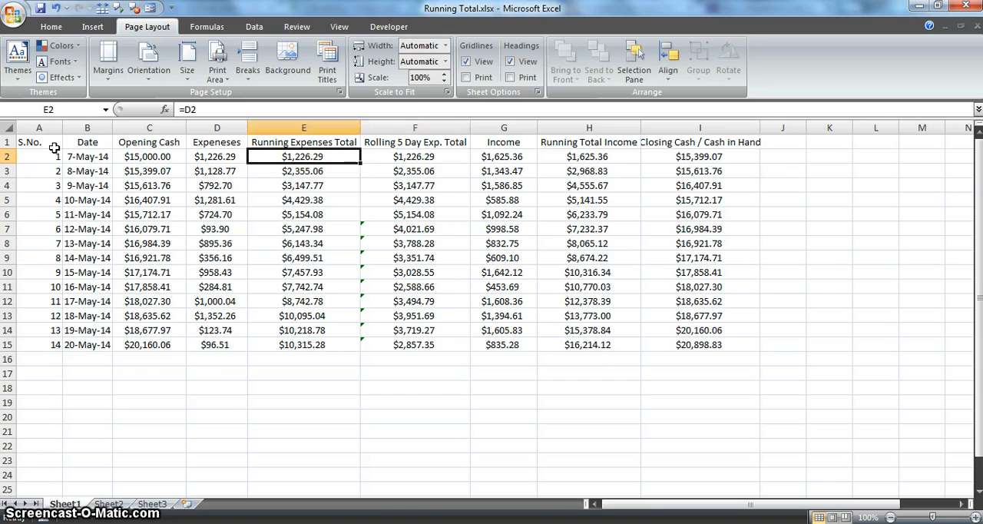
click(414, 157)
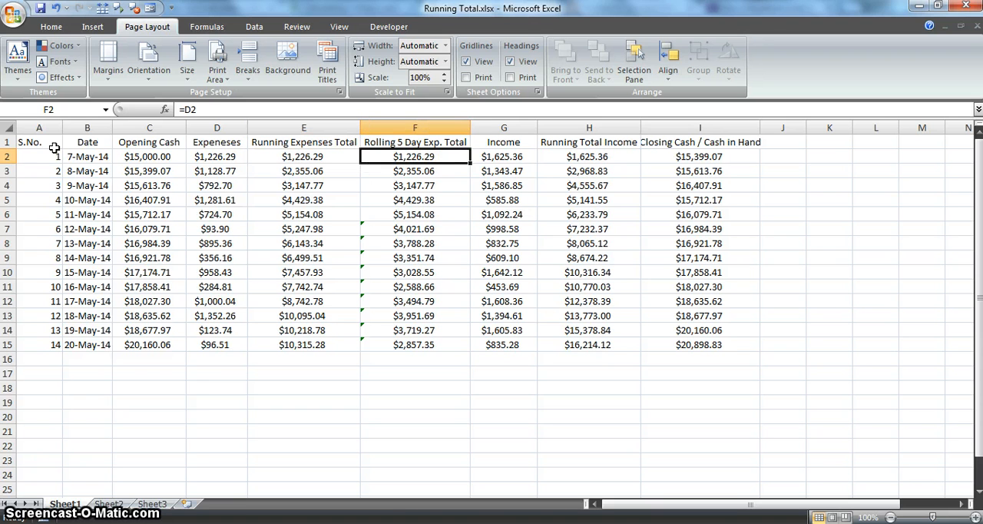
click(415, 171)
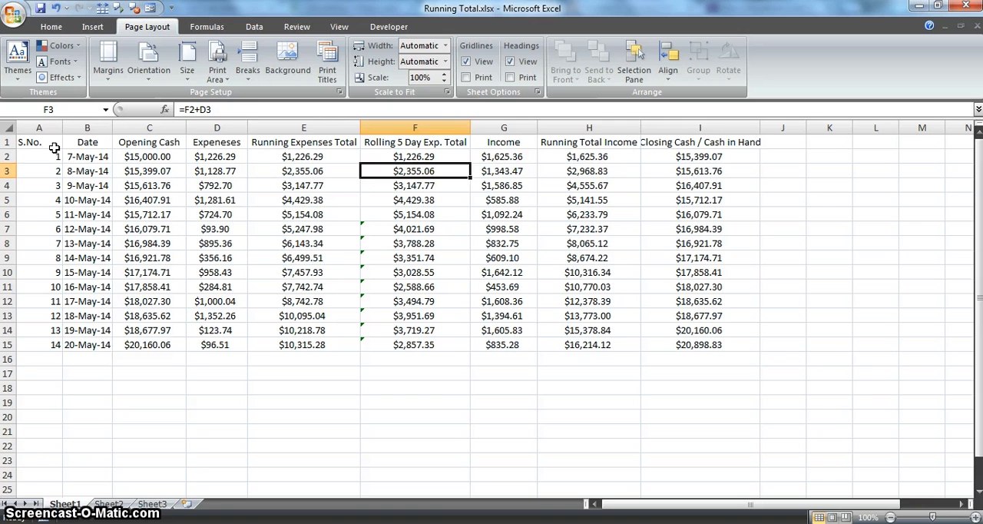
click(590, 157)
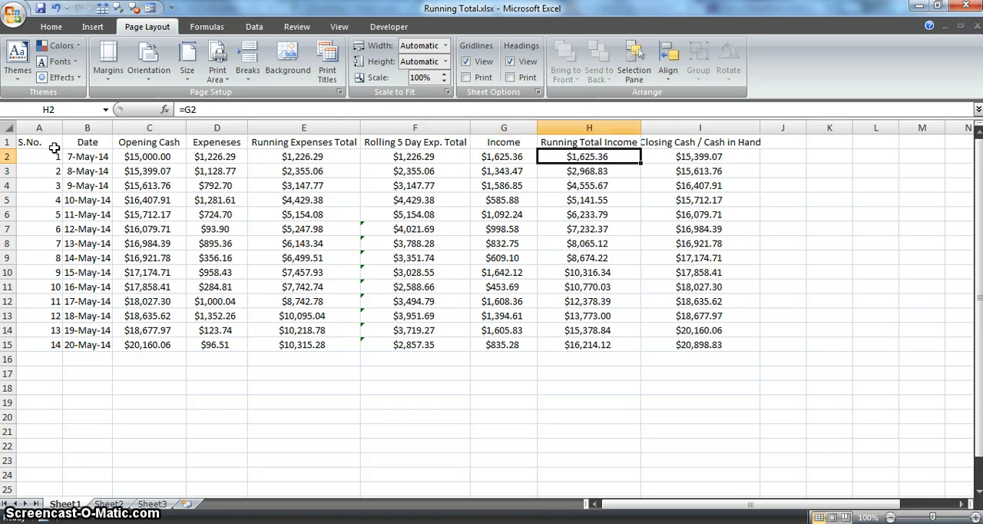
click(699, 157)
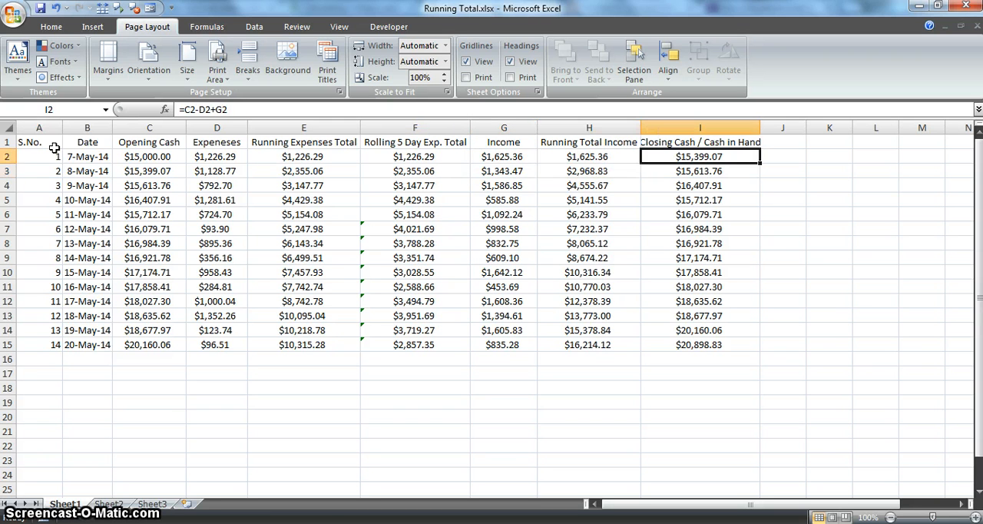
click(304, 157)
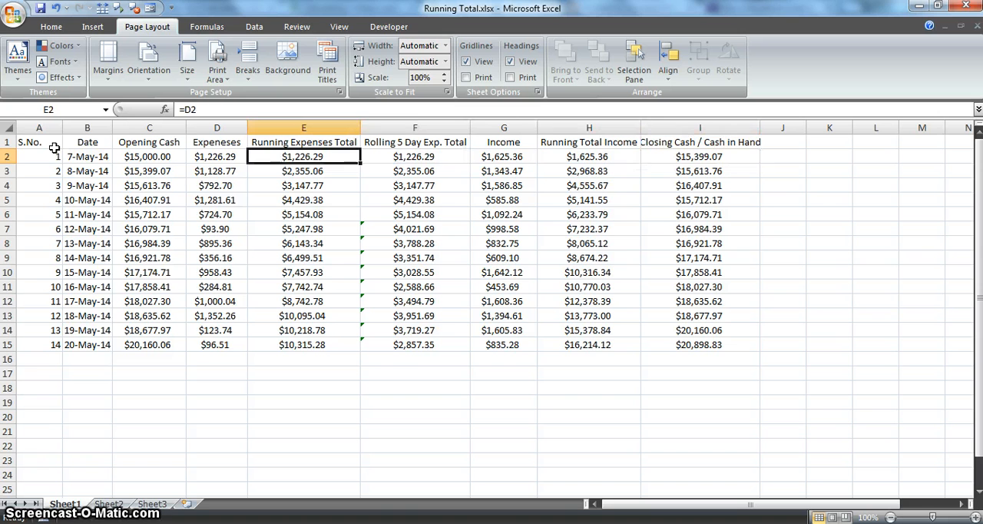
click(217, 156)
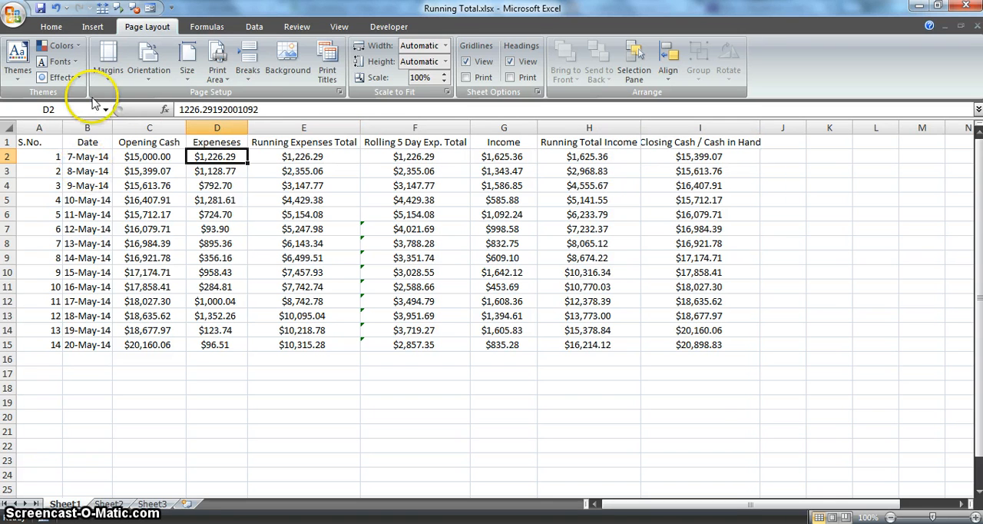
mouse_move(415, 147)
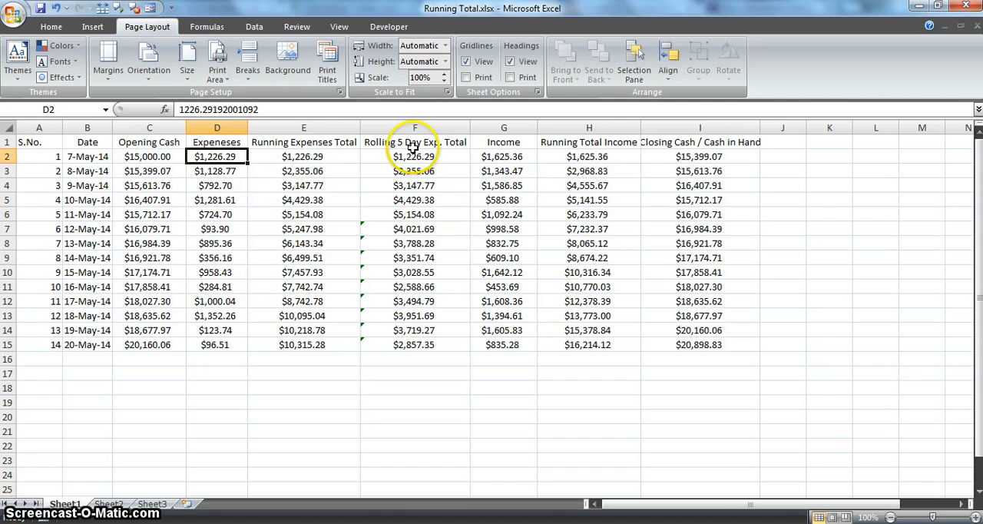
Check the Running Expenses Total formulas in E3, E10 and the last row against the summed expenses.
click(304, 157)
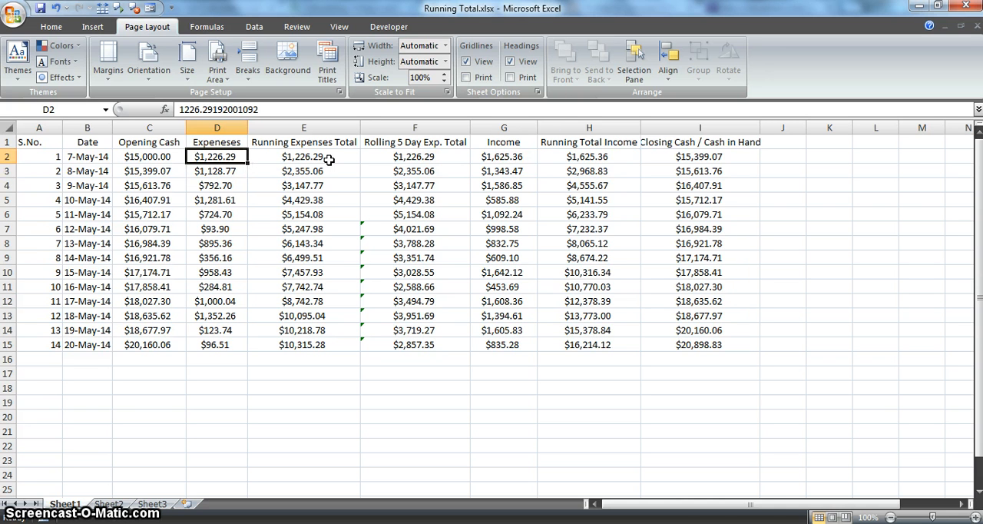
drag(215, 156, 215, 170)
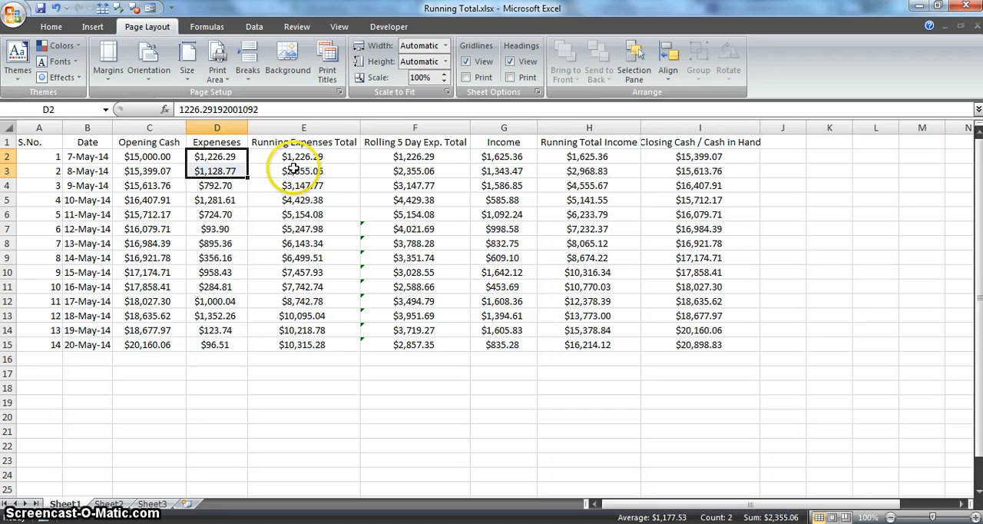
click(304, 171)
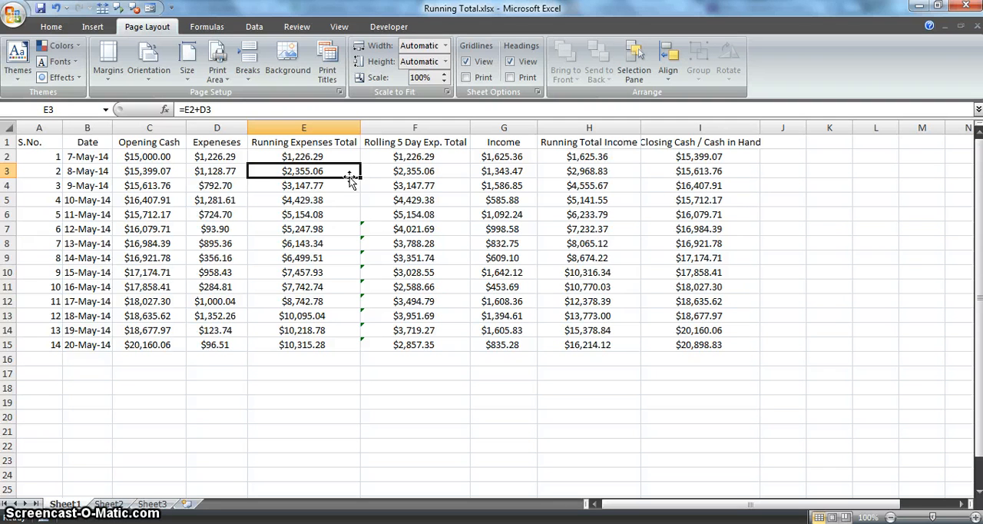
click(303, 316)
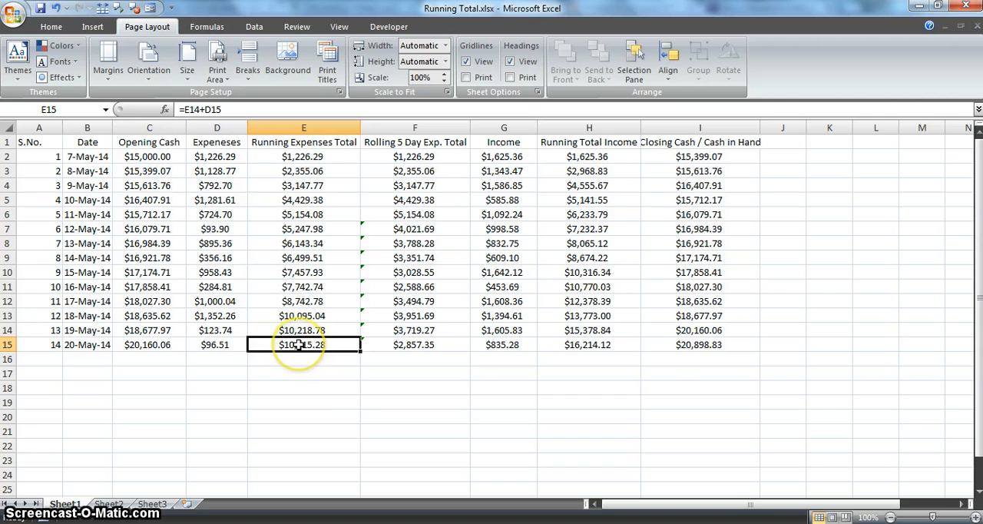
mouse_move(347, 393)
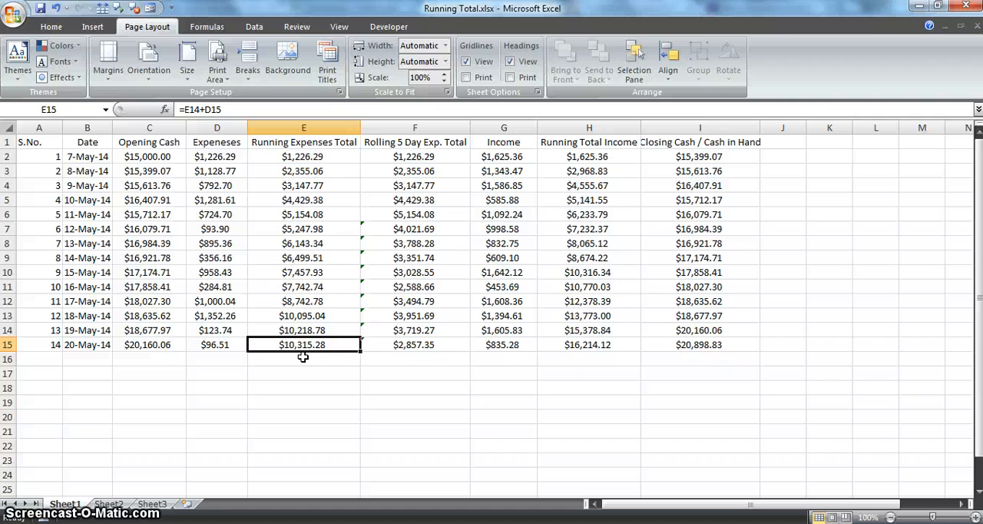
click(304, 272)
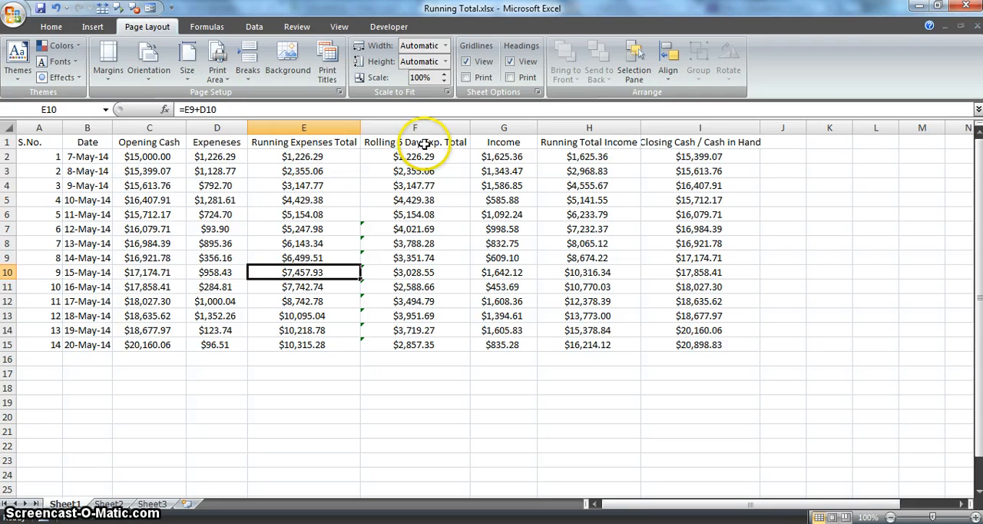
Check the Rolling 5 Day Exp. Total formulas in F6 and F7, revealing the five expenses summed.
click(415, 142)
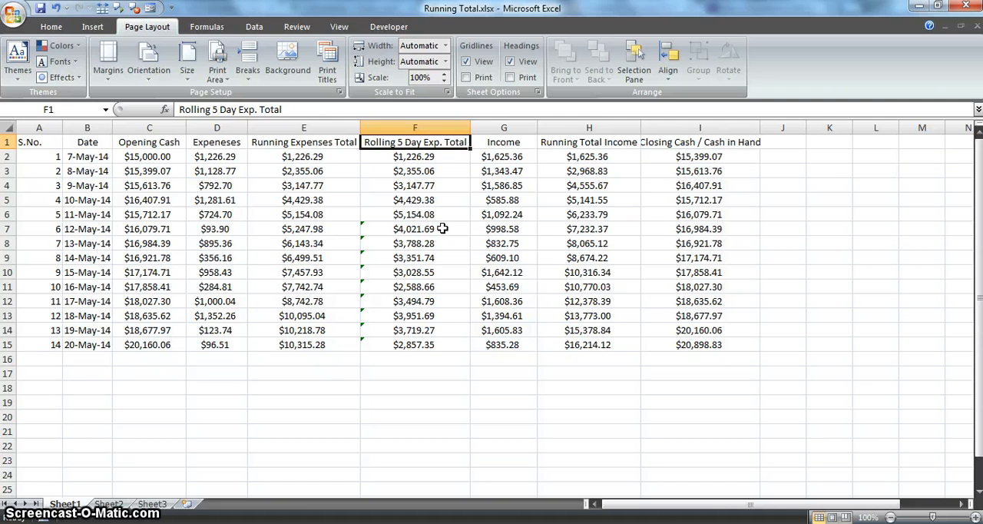
click(415, 157)
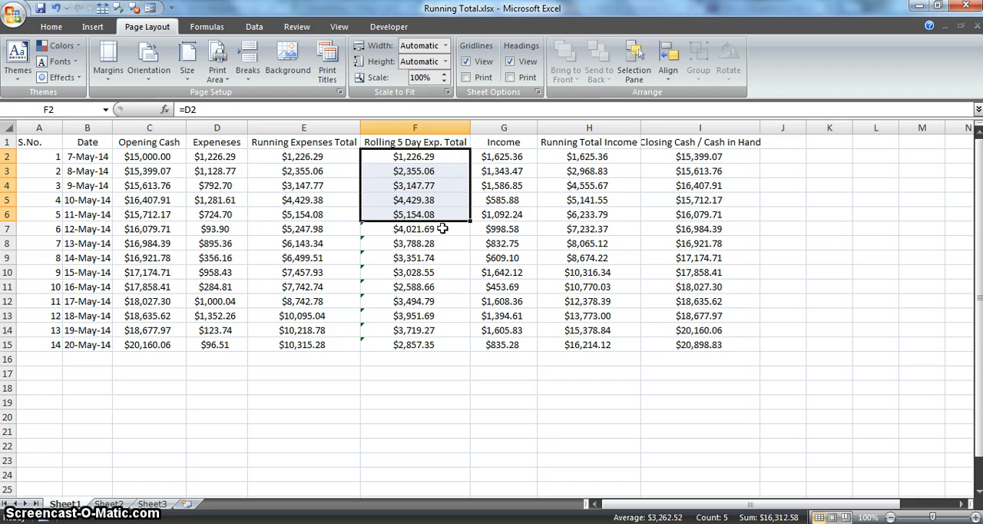
click(415, 215)
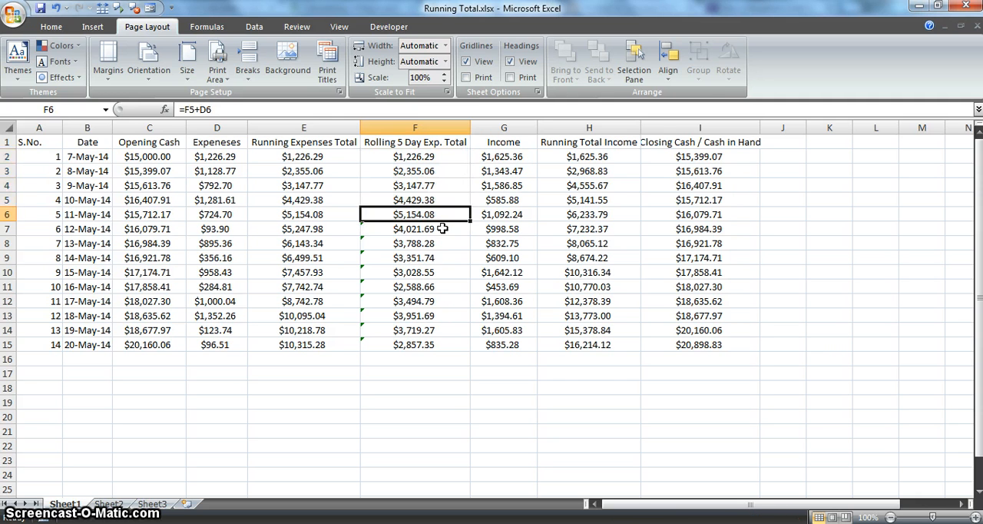
click(149, 215)
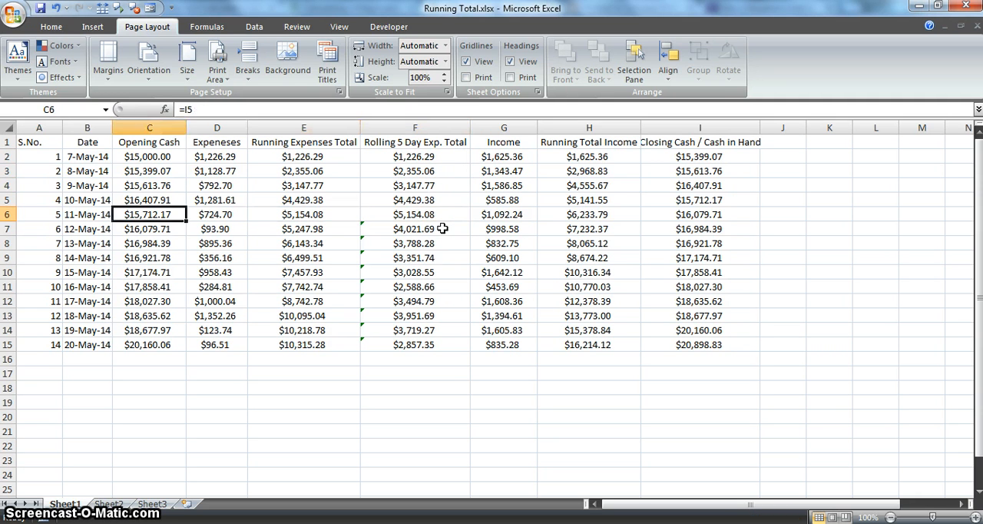
click(39, 215)
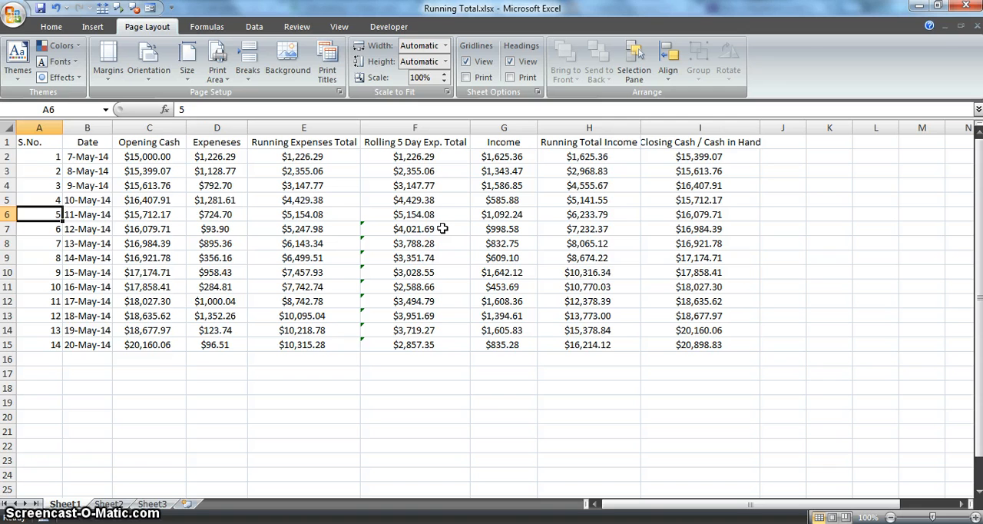
click(415, 228)
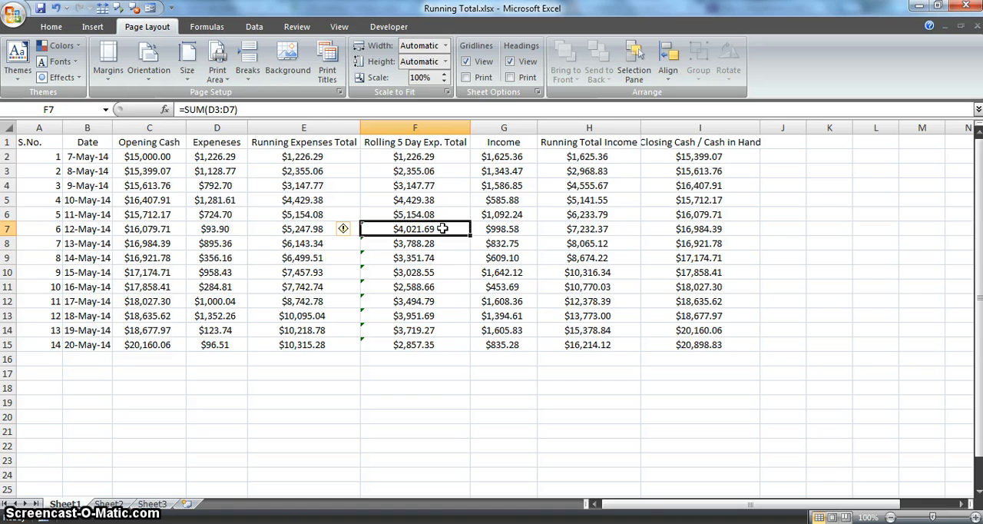
double_click(415, 228)
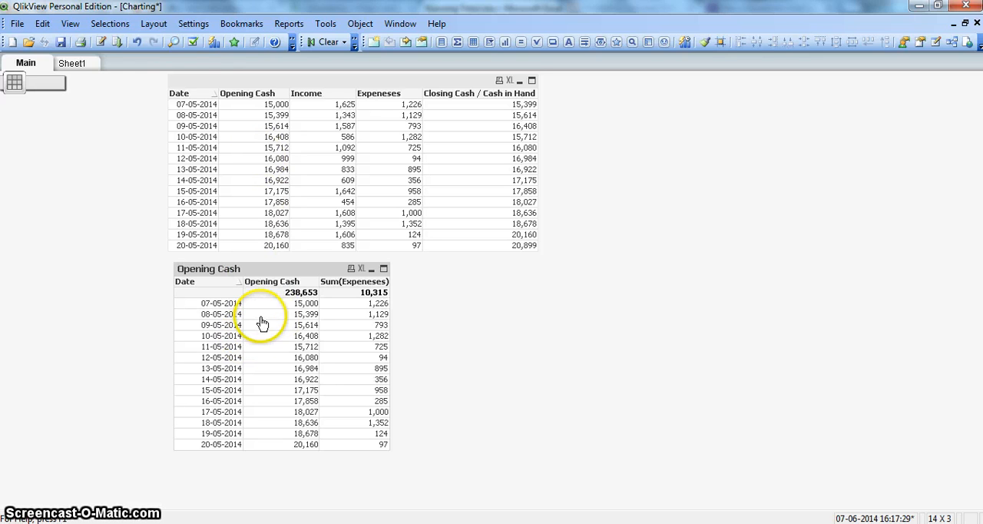
mouse_move(283, 310)
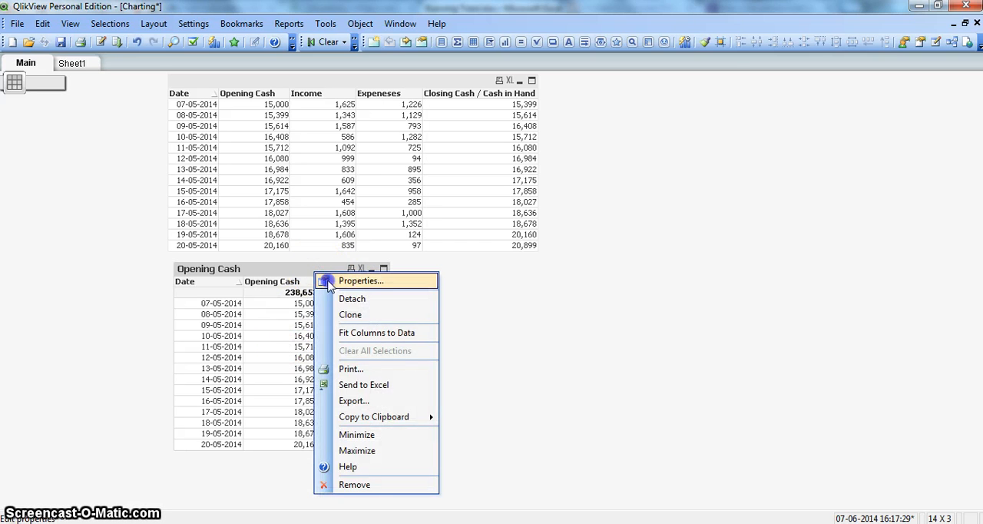
Add a third expression to the Opening Cash table labelled 'Running' Expense, summing expenses.
click(359, 280)
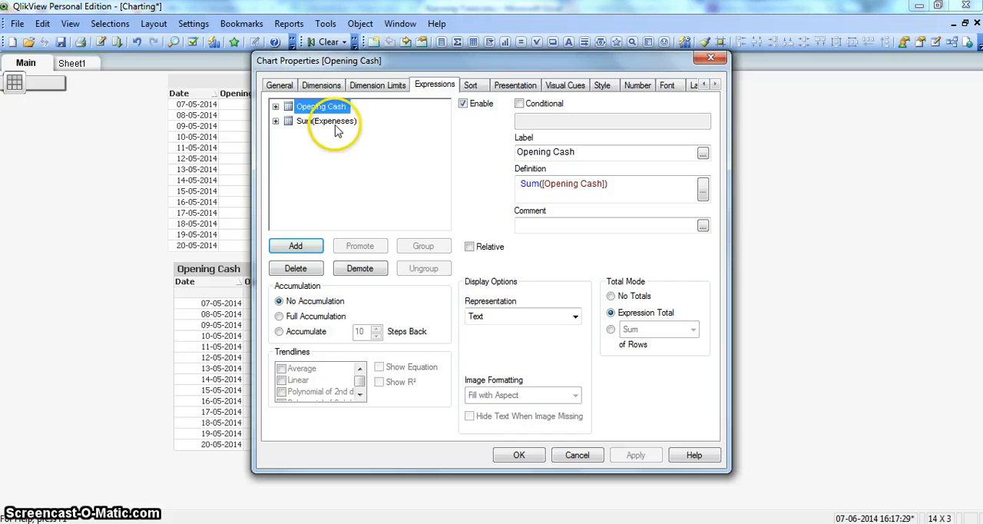
click(325, 120)
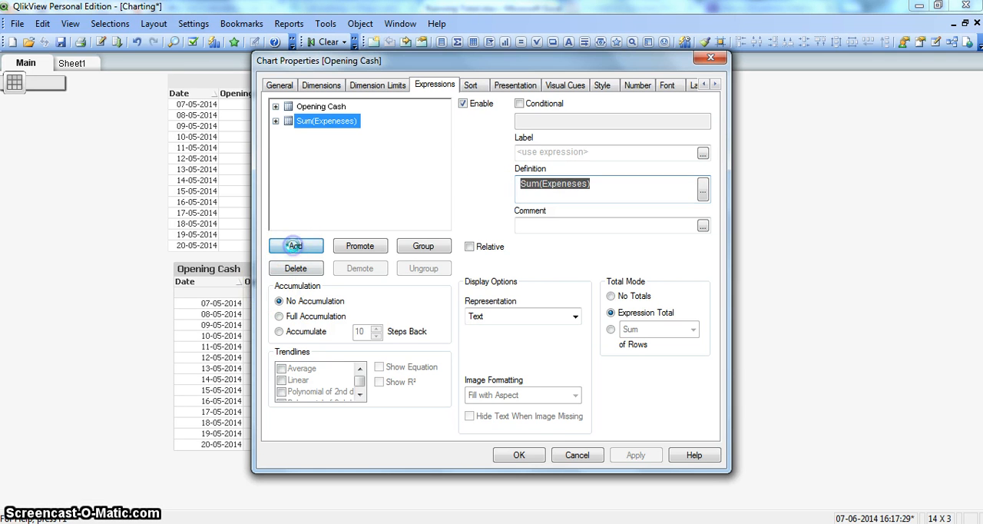
click(702, 189)
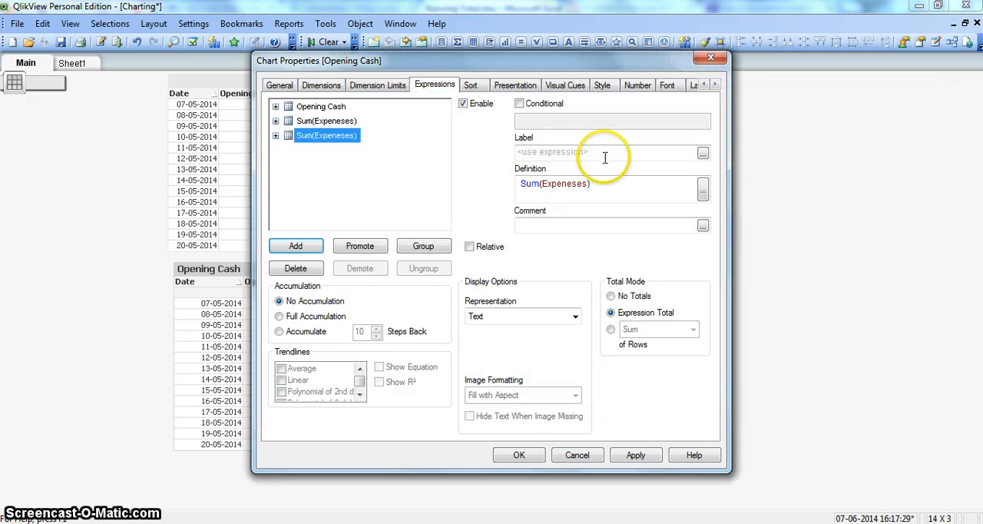
text(Running Expense)
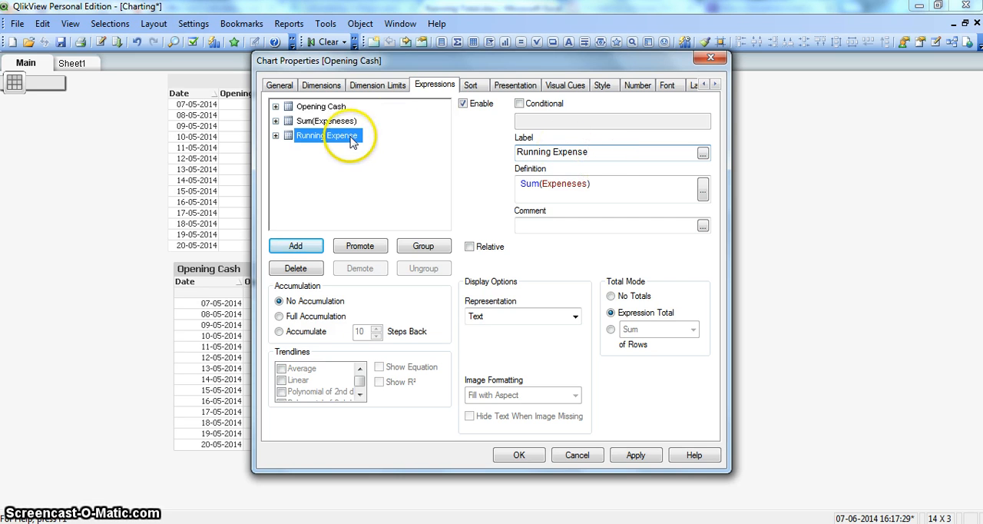
mouse_move(493, 178)
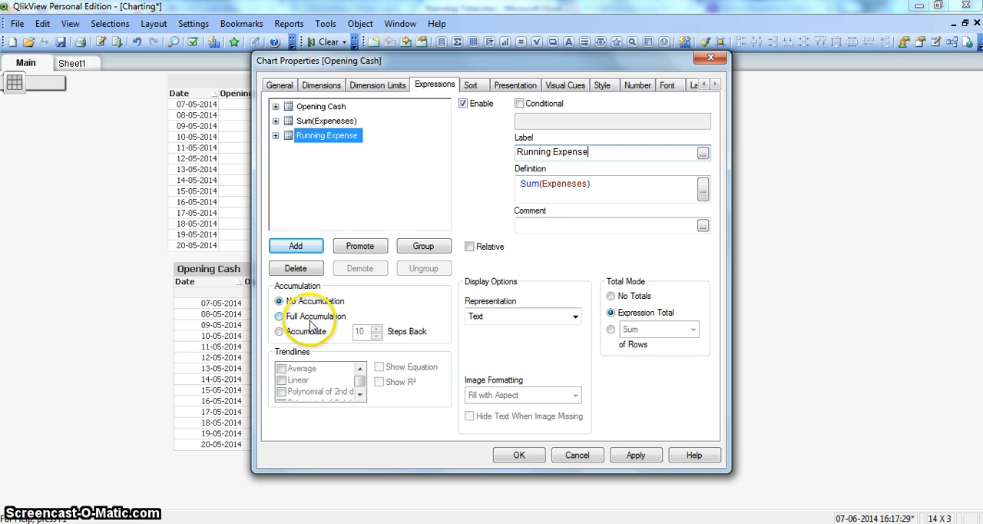
Set the Running Expense expression to Full Accumulation and apply it.
click(280, 316)
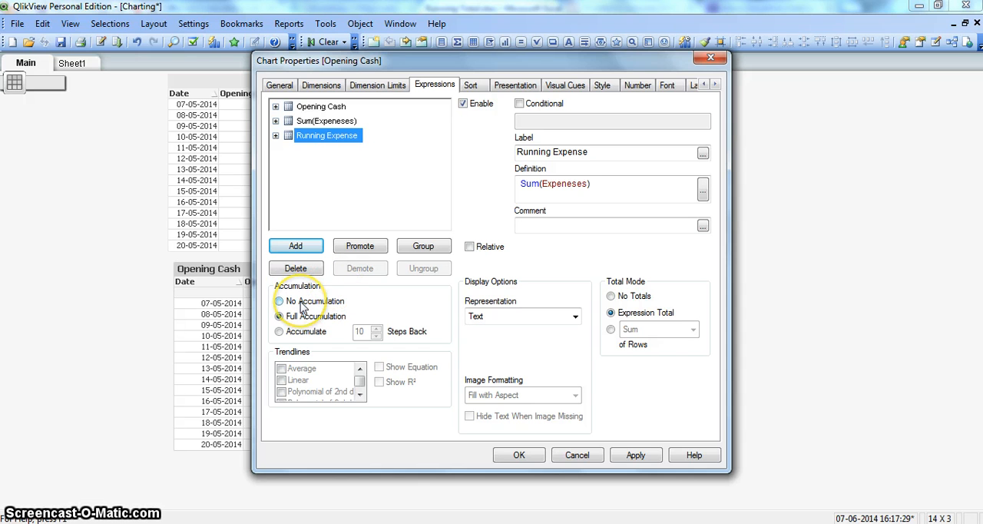
click(280, 317)
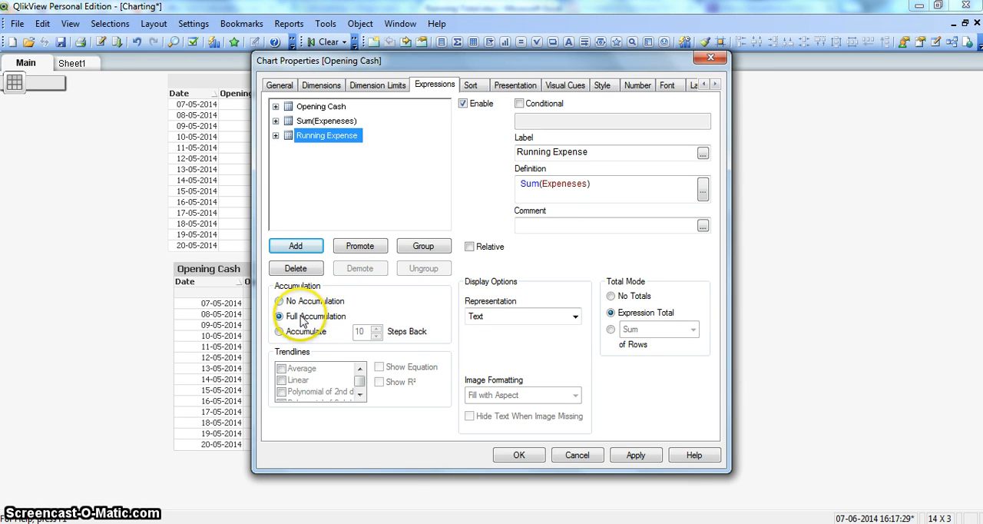
click(280, 316)
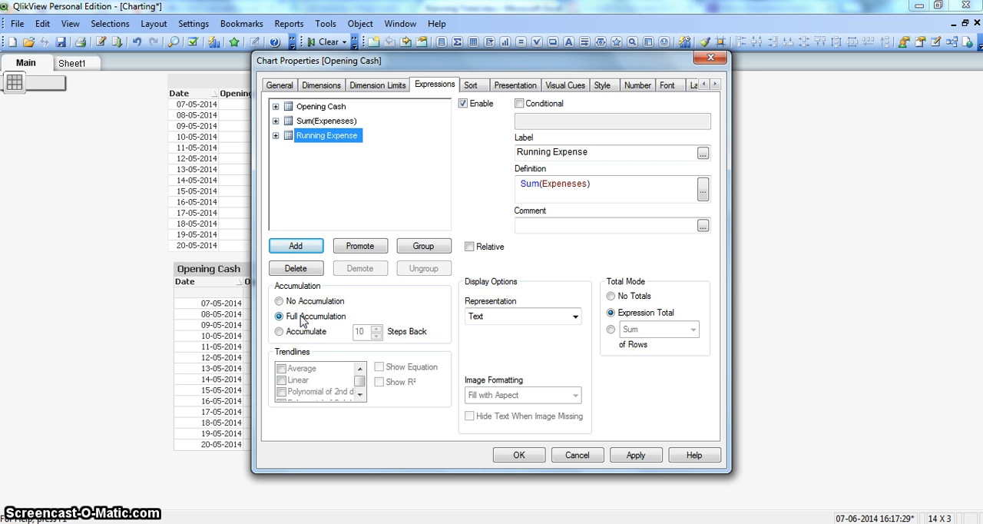
click(519, 455)
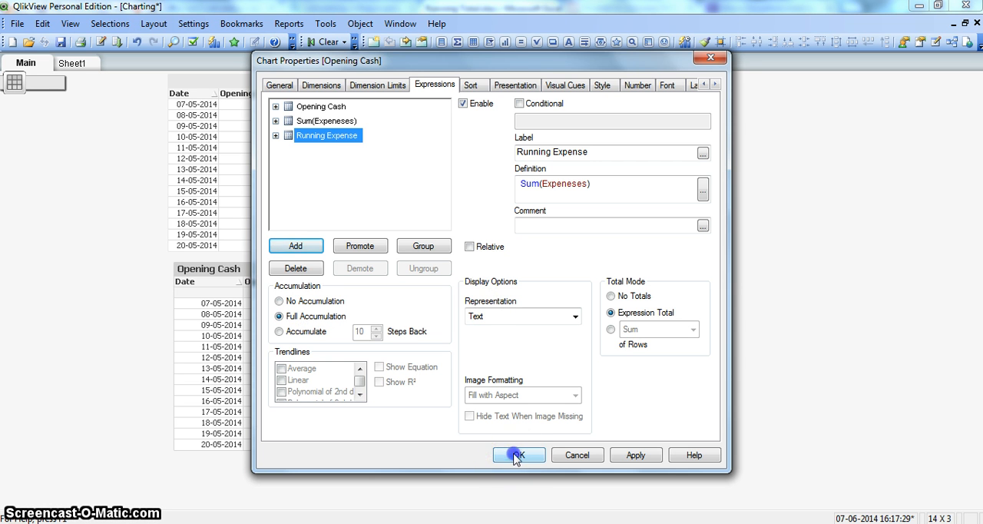
click(519, 455)
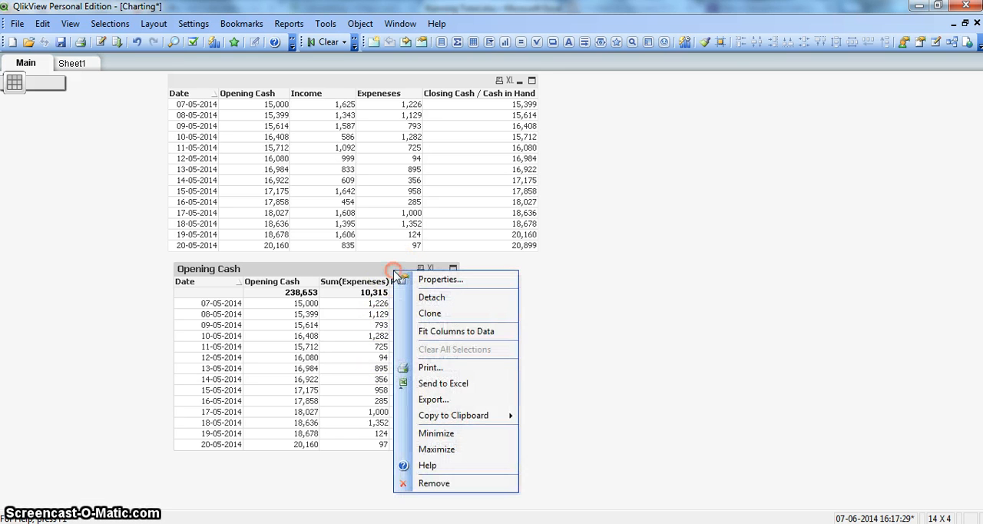
Format the Running Expense column as Integer via the chart's Number settings.
click(440, 279)
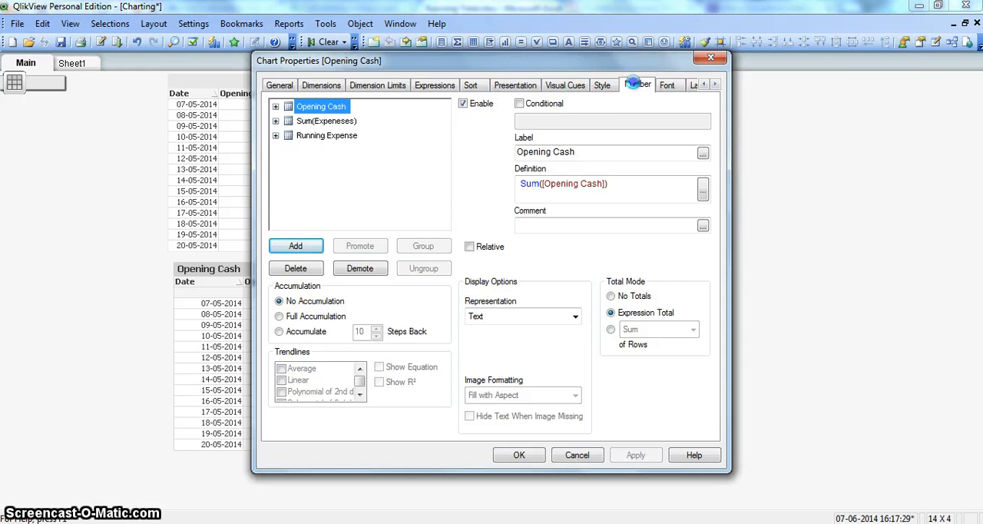
click(635, 84)
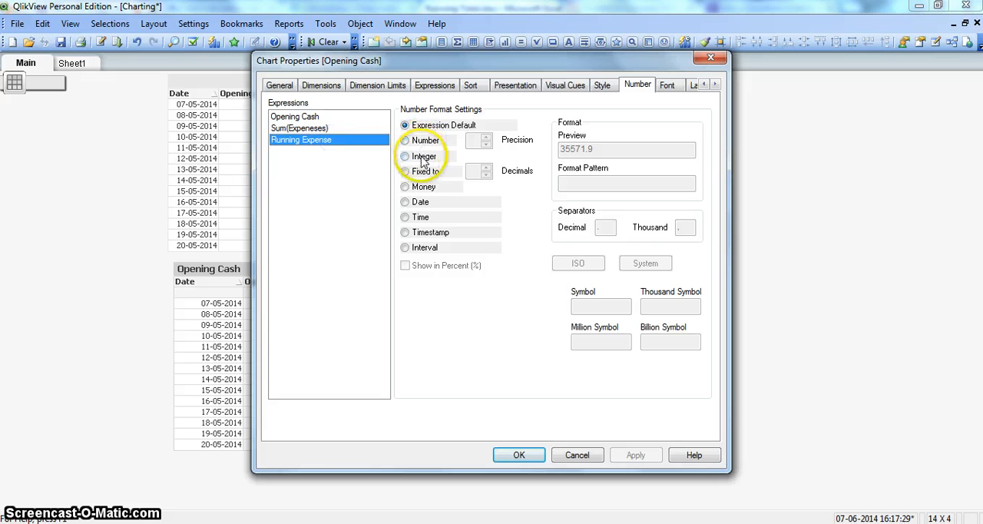
click(519, 454)
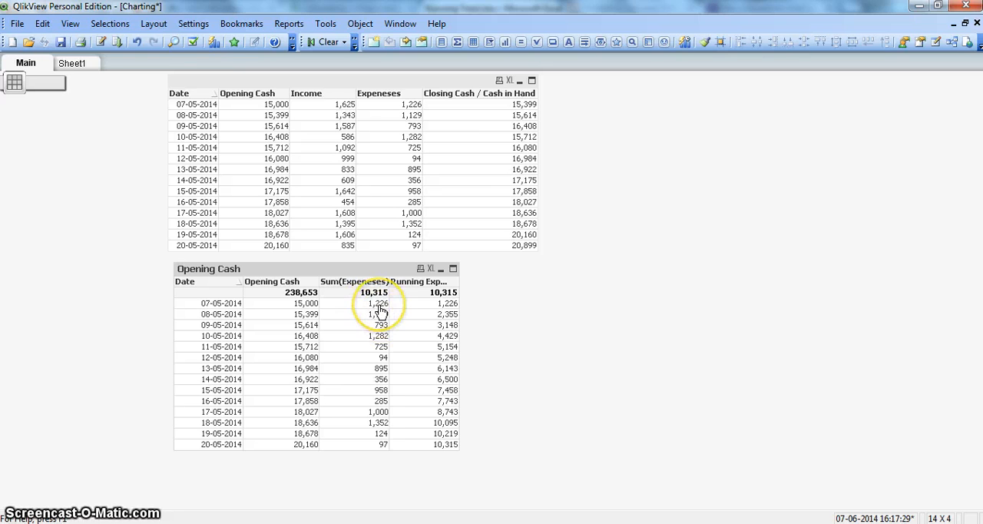
mouse_move(397, 344)
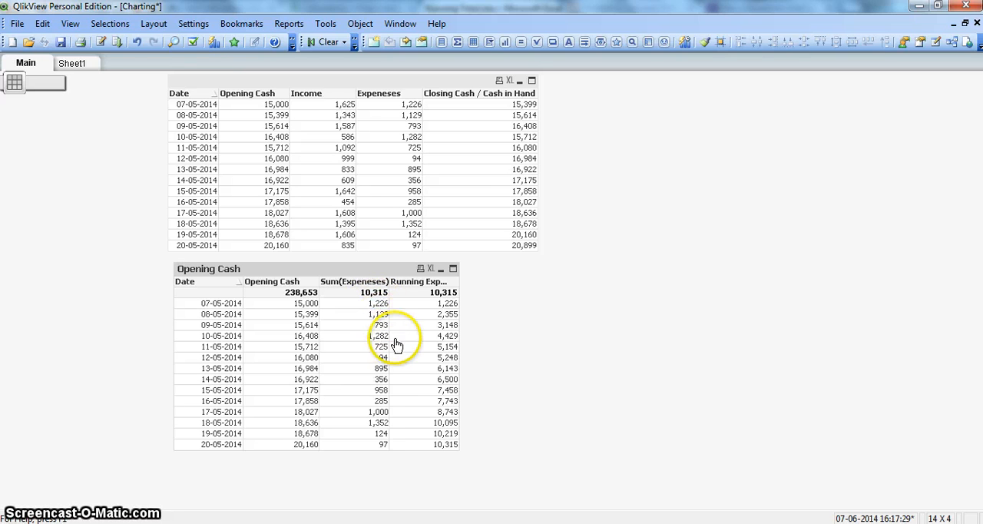
mouse_move(428, 383)
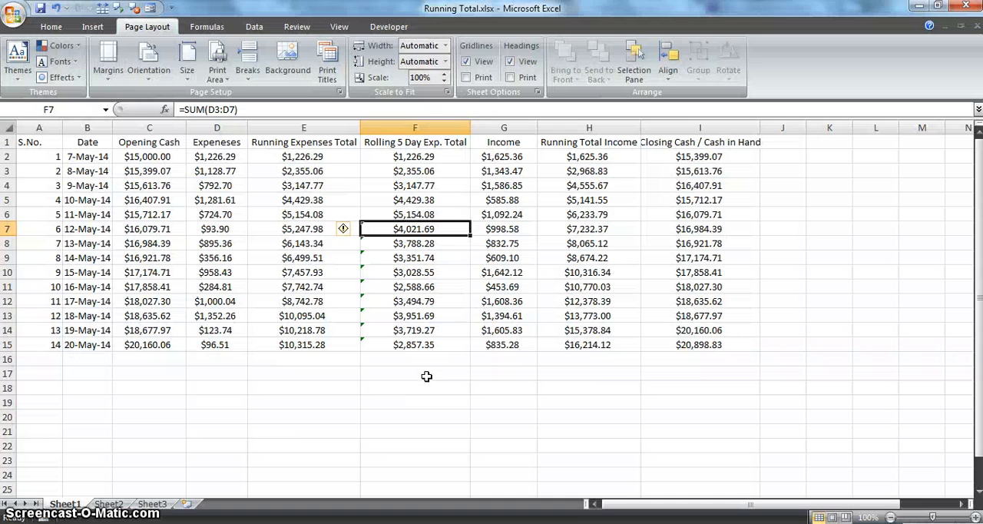
In Excel, inspect a rolling five-day total formula and a running expenses total formula.
click(304, 157)
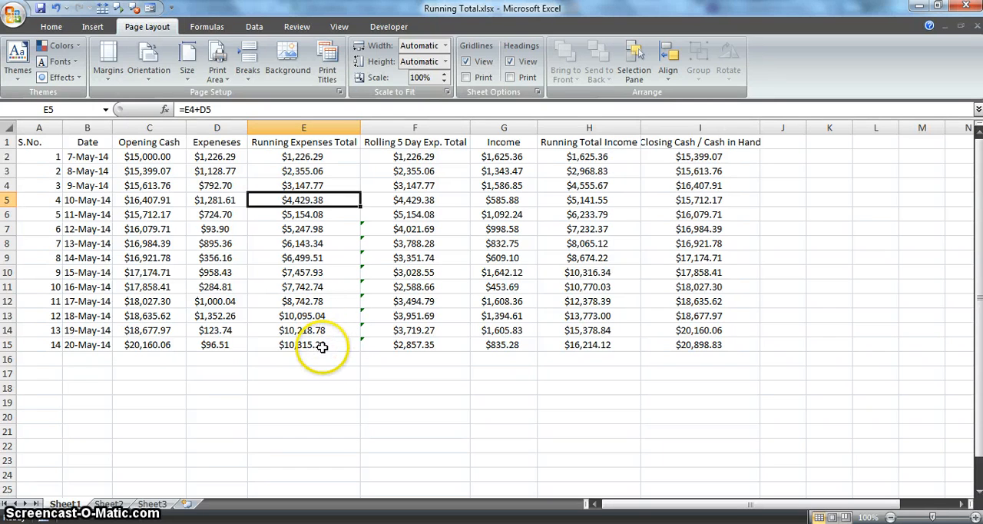
click(303, 344)
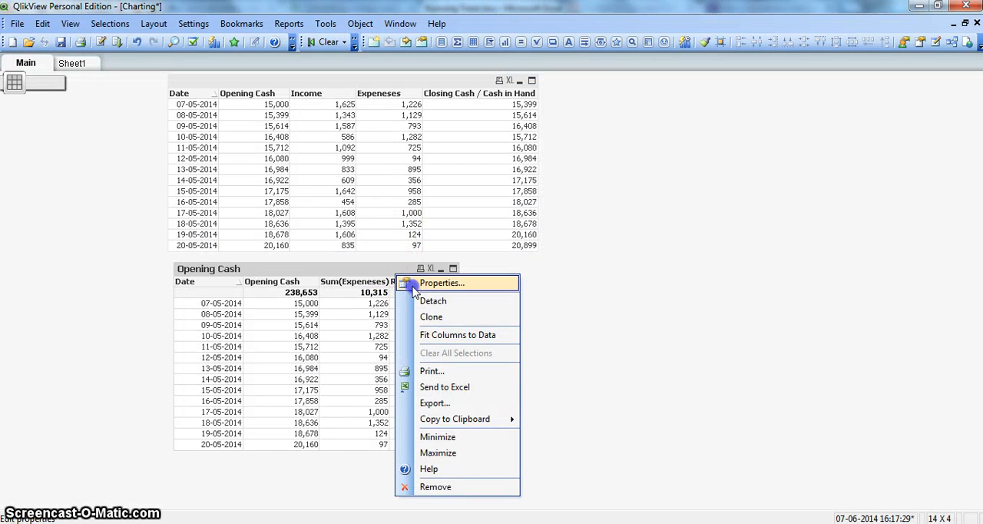
Add a Sum(Expeneses) expression set to Accumulate 5 Steps Back and apply it.
click(443, 282)
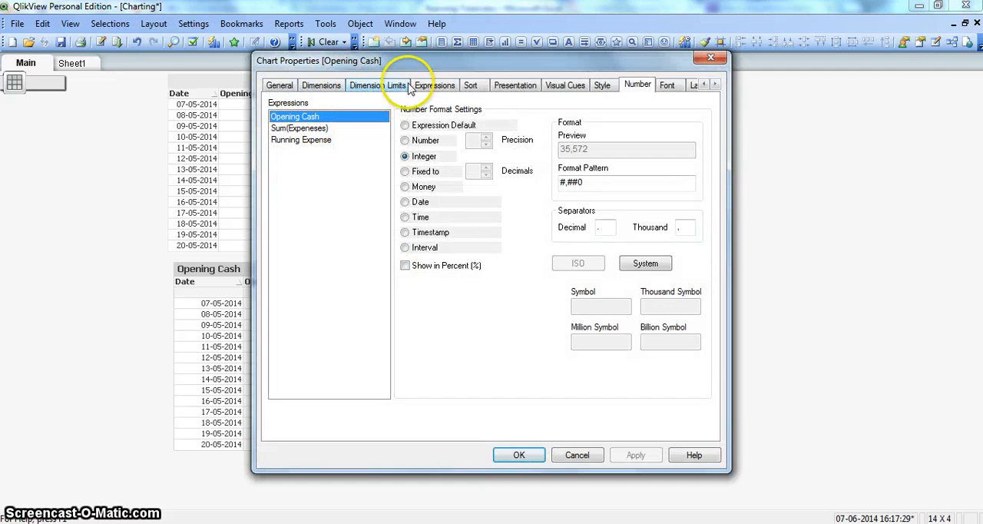
click(435, 85)
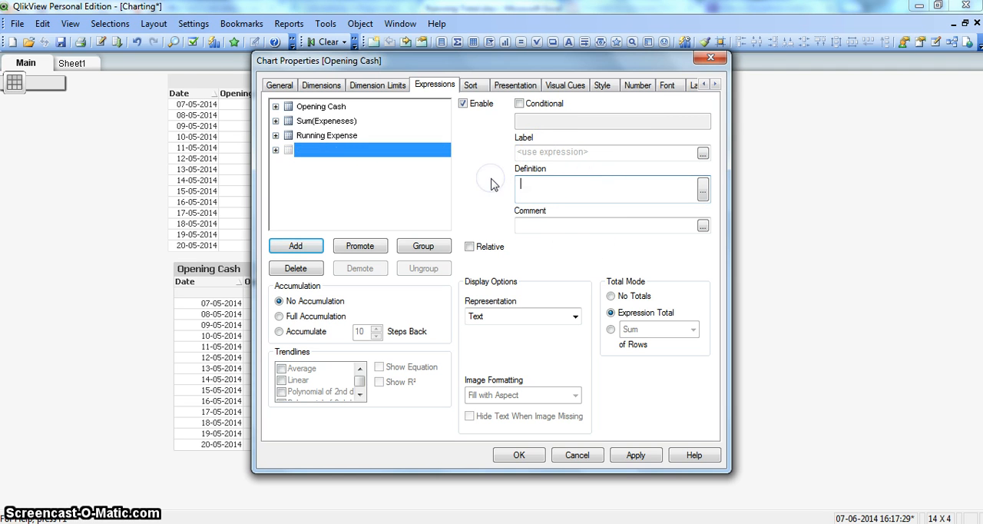
click(325, 135)
text(Sum(Expeneses))
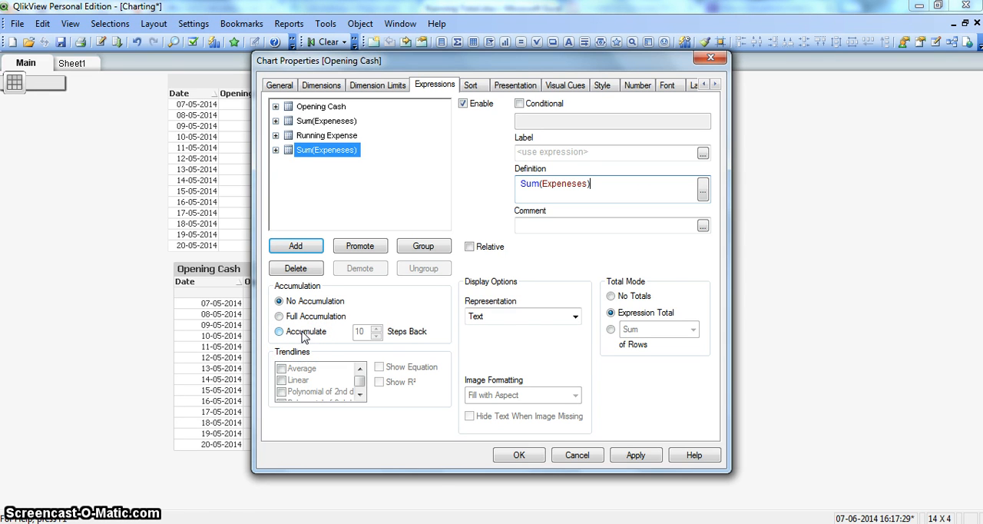
click(279, 331)
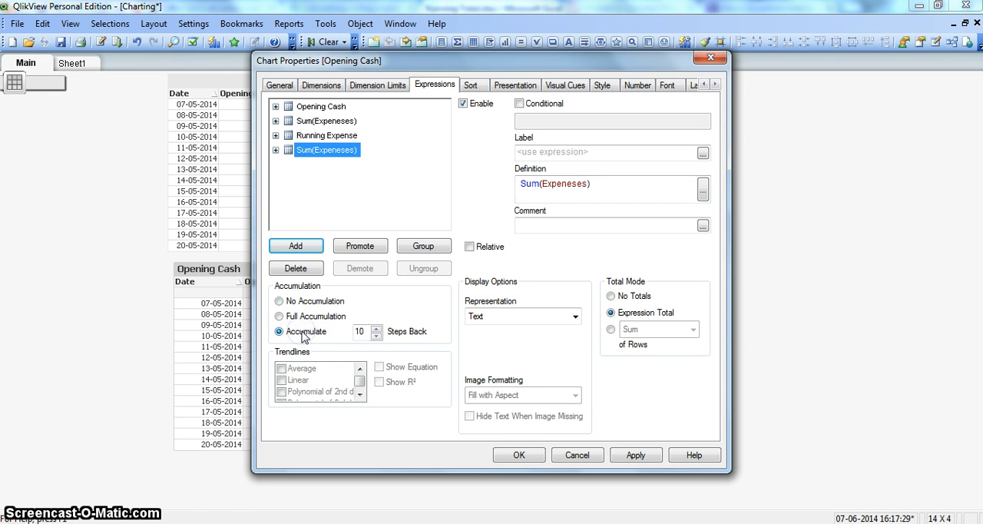
click(376, 335)
text(5)
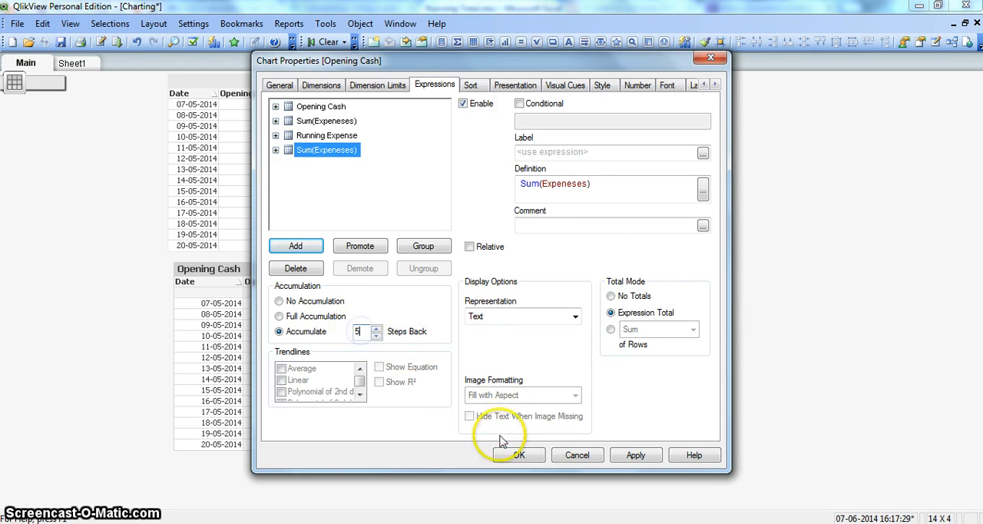
click(520, 454)
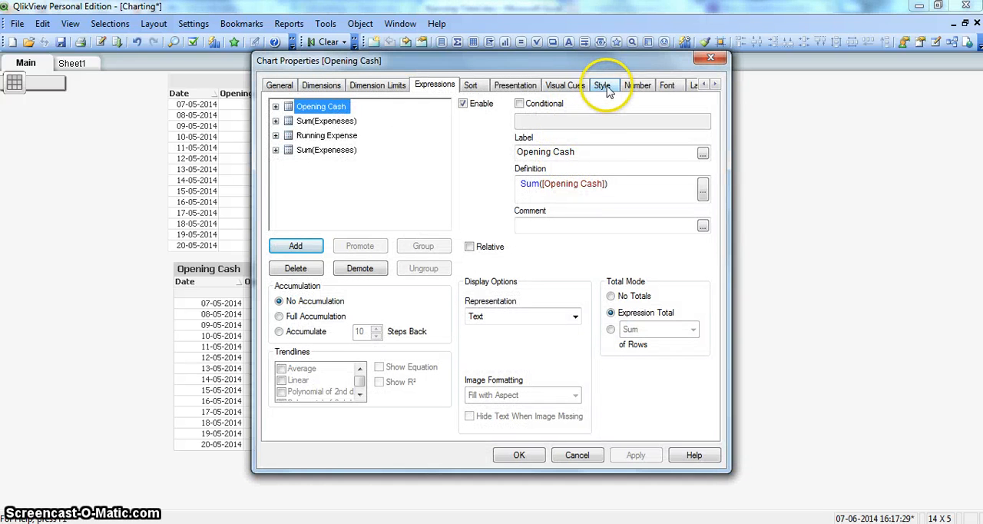
Format the fourth Sum(Expeneses) expression as Integer and close the properties.
click(637, 84)
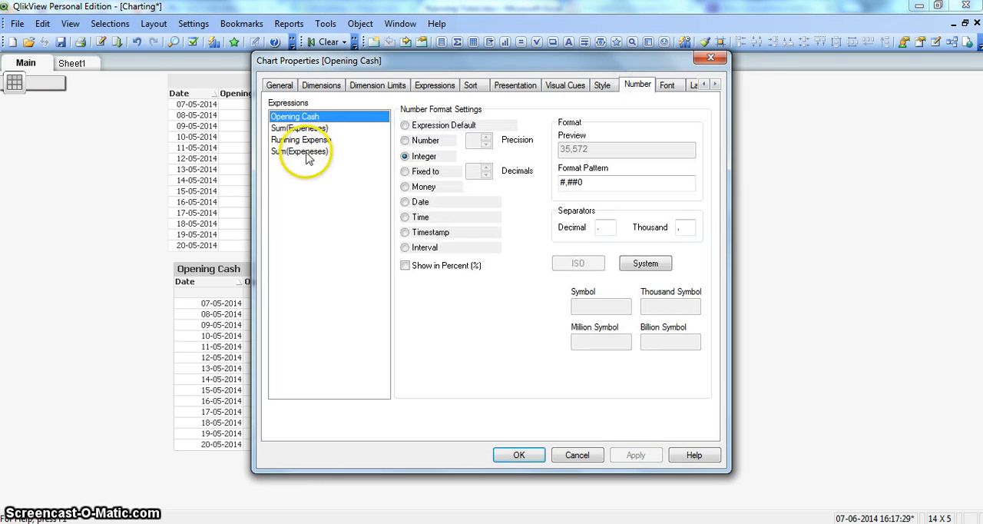
click(300, 152)
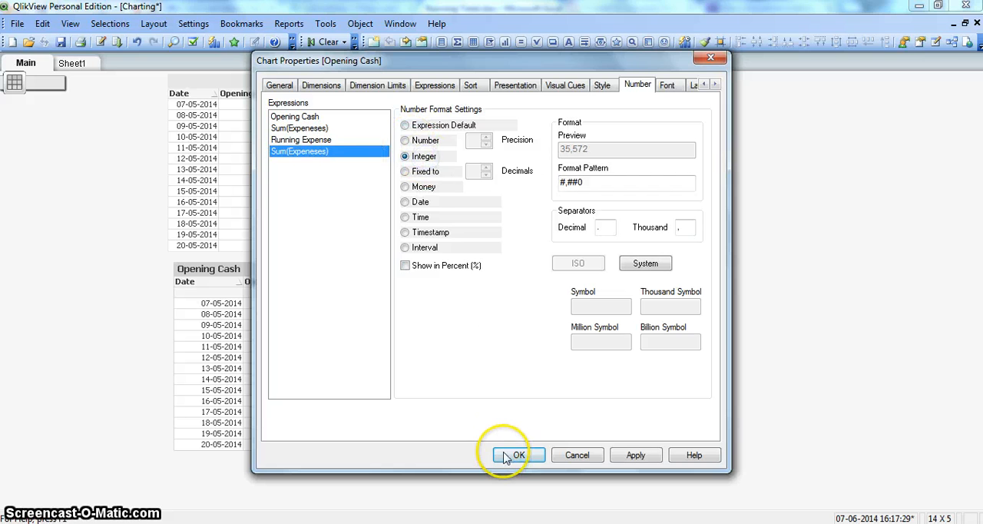
click(513, 455)
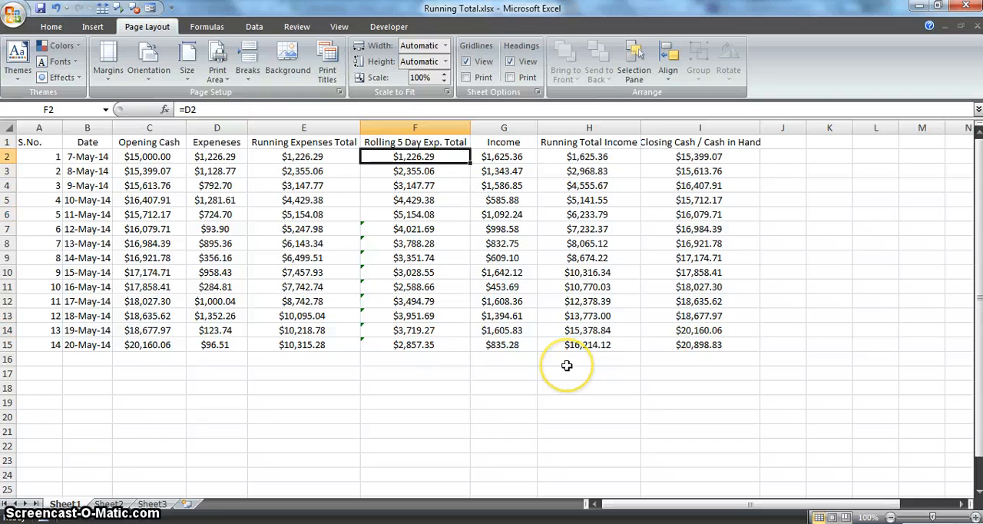
In Excel, inspect the first rolling five-day total formula for comparison.
click(415, 199)
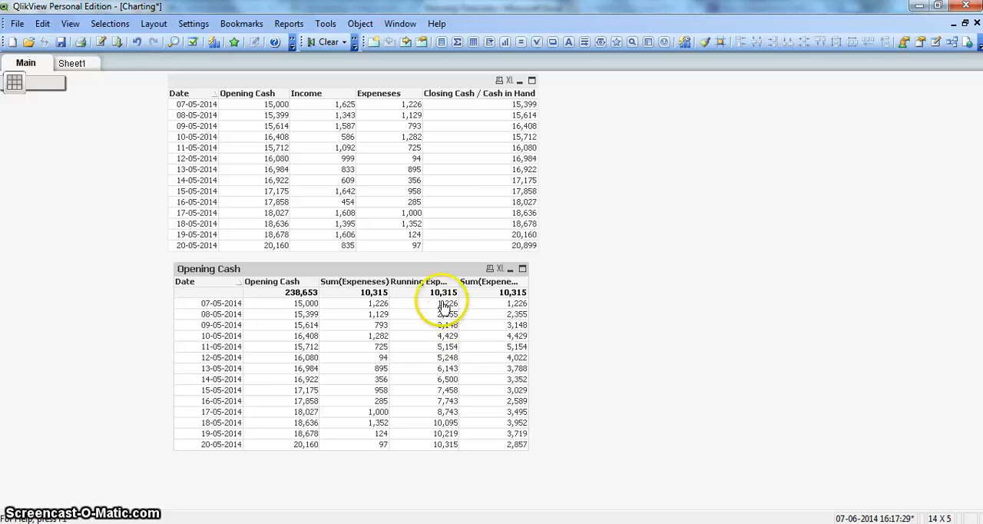
Reopen the Opening Cash chart's properties at the Expressions settings.
right_click(436, 270)
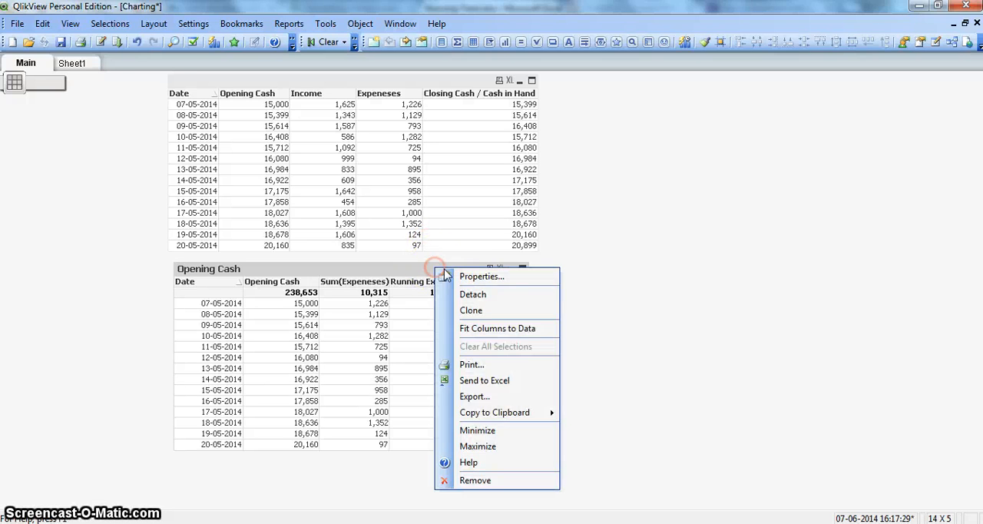
click(482, 277)
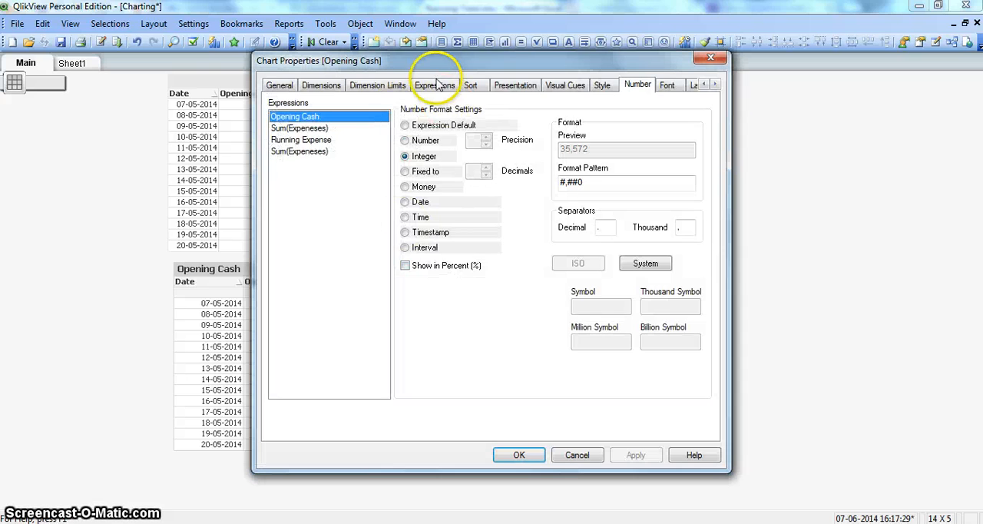
click(434, 84)
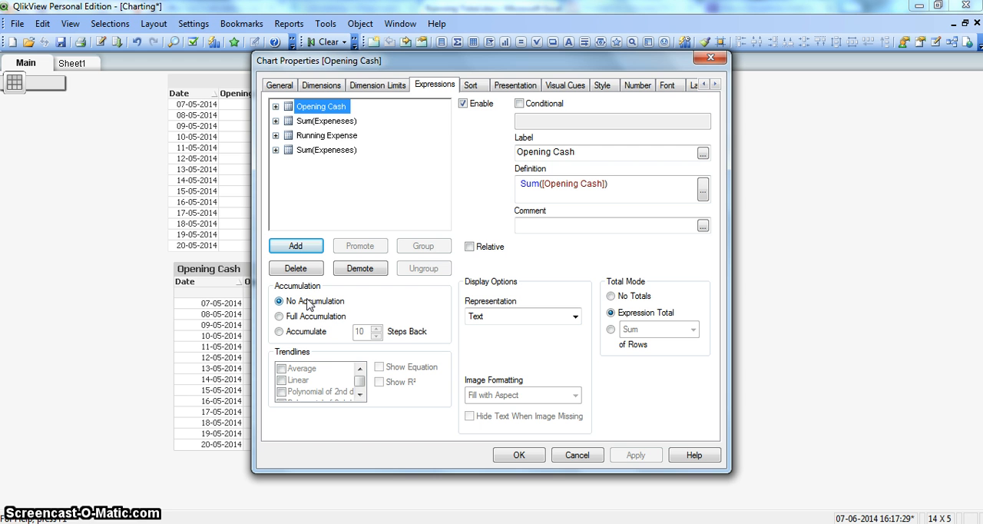
Review the fourth expression's Accumulate 5 Steps Back setting and close the dialog.
click(325, 135)
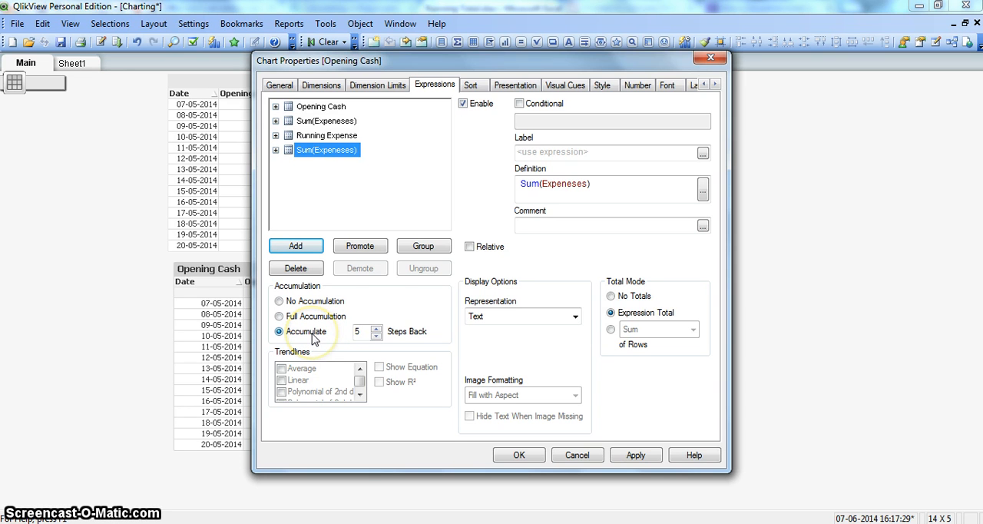
click(358, 331)
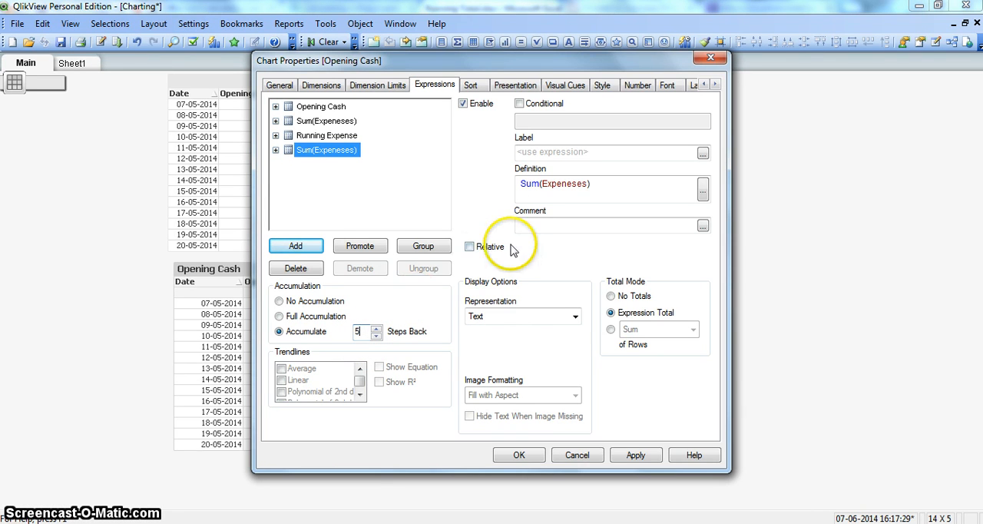
click(519, 455)
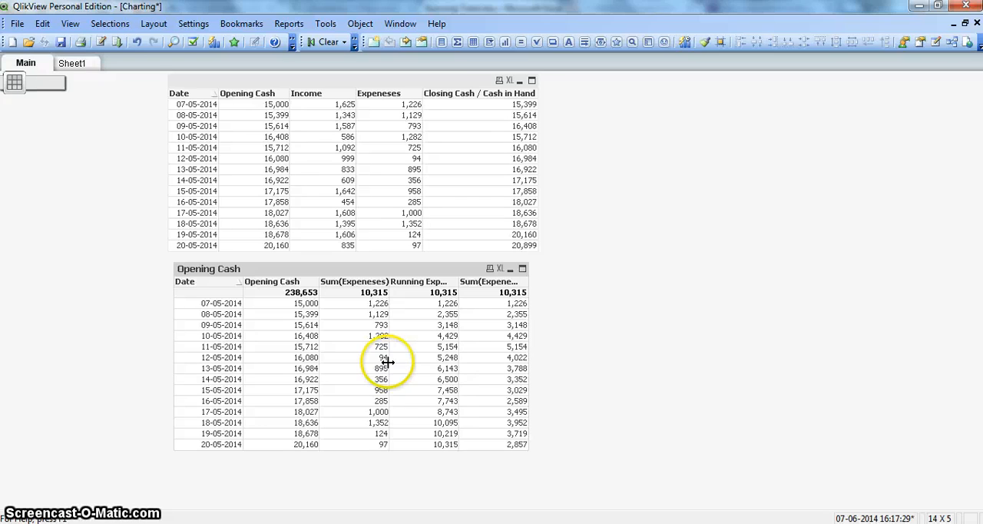
mouse_move(387, 365)
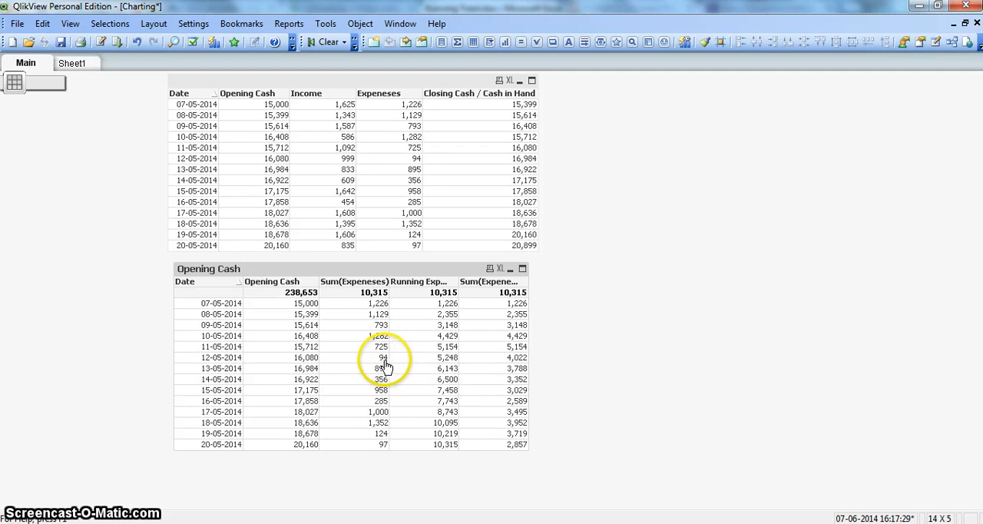